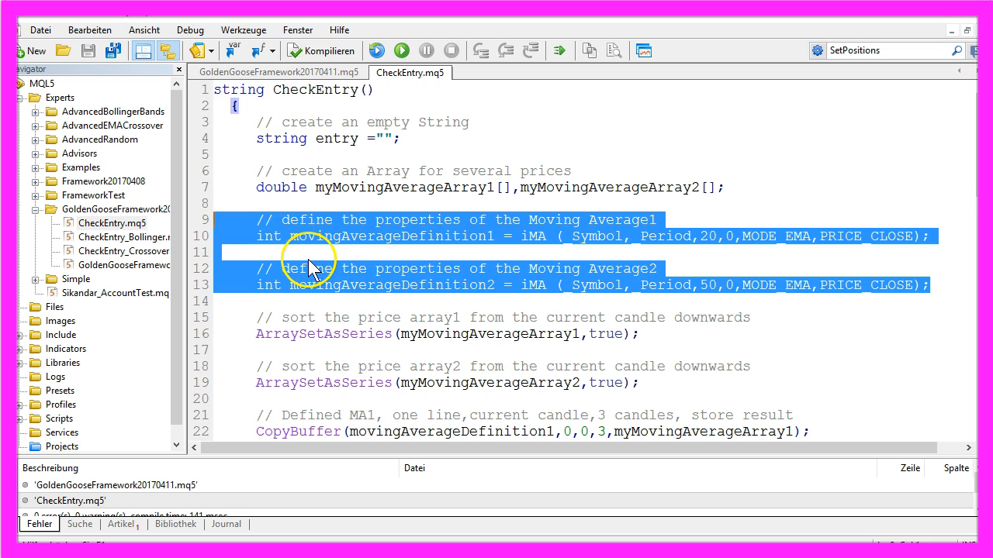
mouse_move(279, 235)
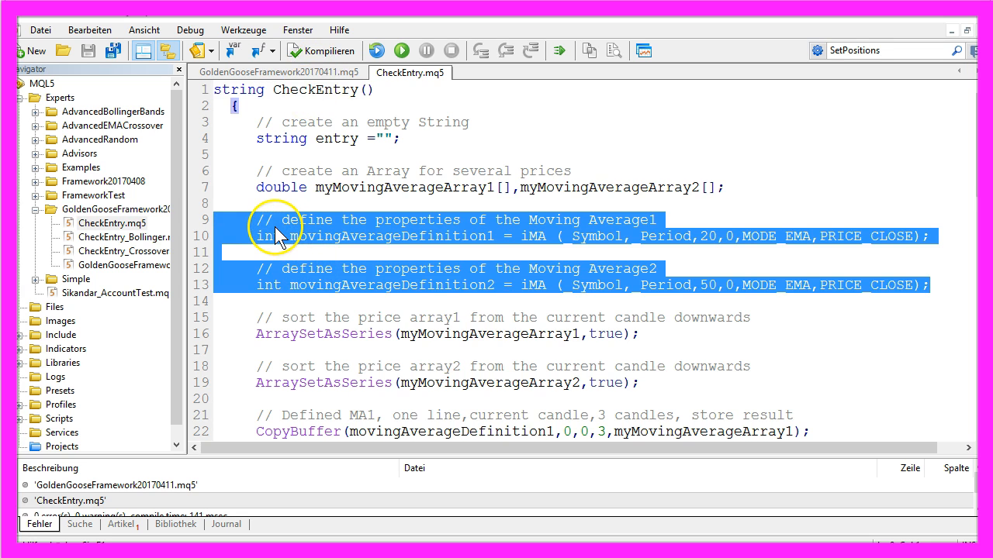
mouse_move(551, 235)
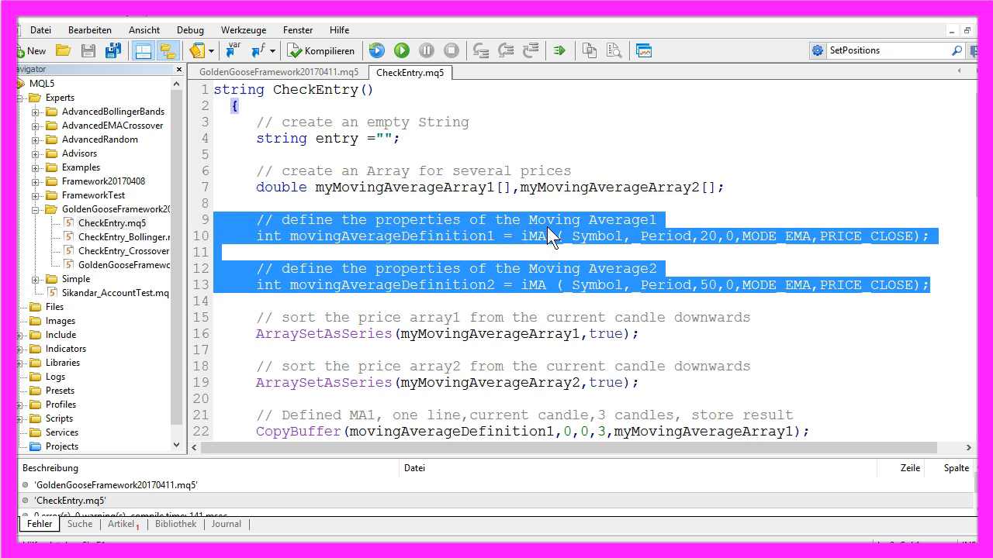
Step: Edit the sell comment to read 'Check if the 20 candle EA is below the 50 candle EA'
scroll("down", 3)
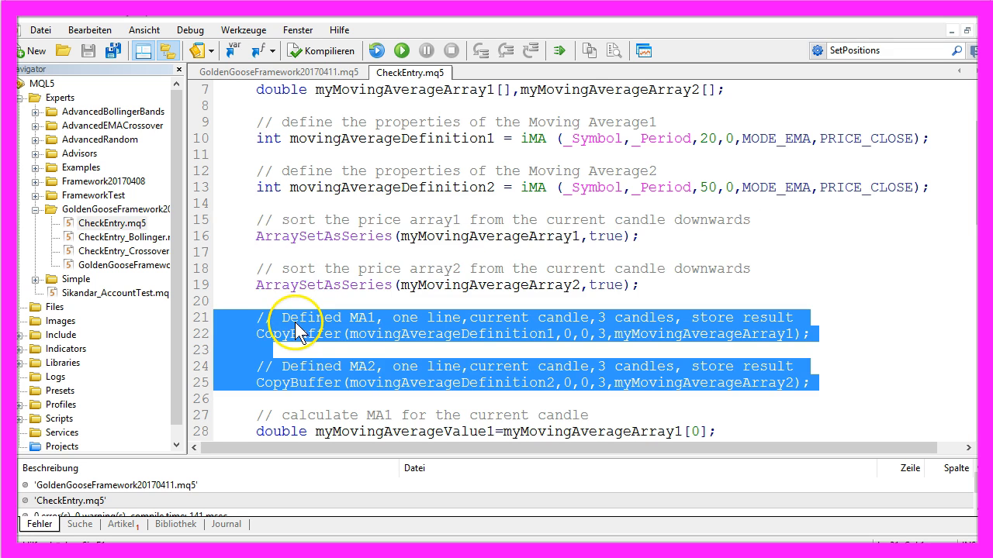
mouse_move(285, 382)
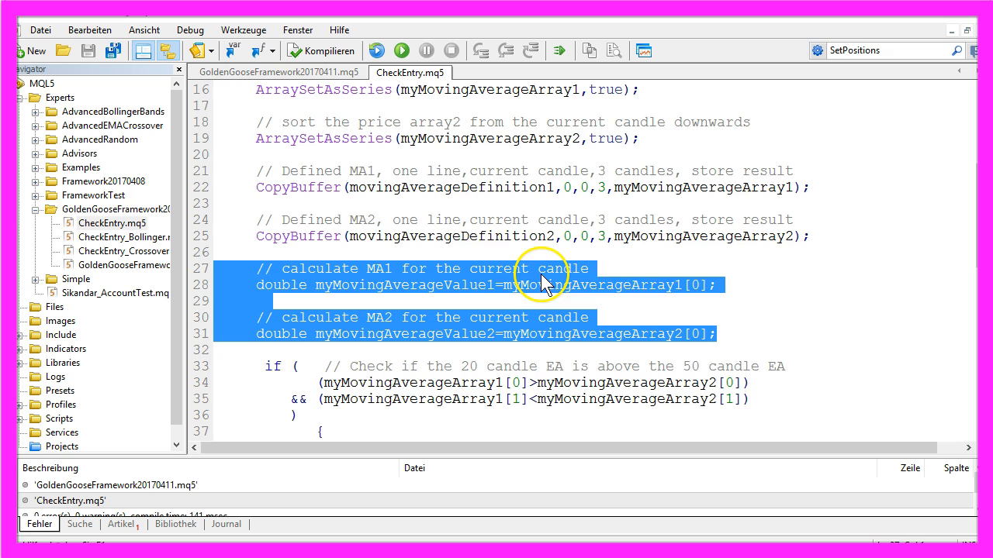
mouse_move(697, 293)
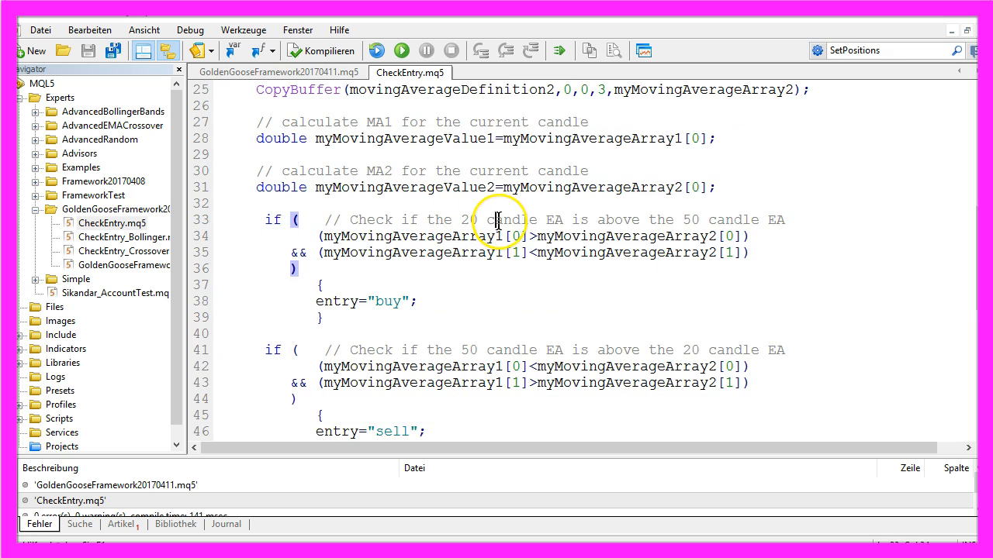
double_click(554, 220)
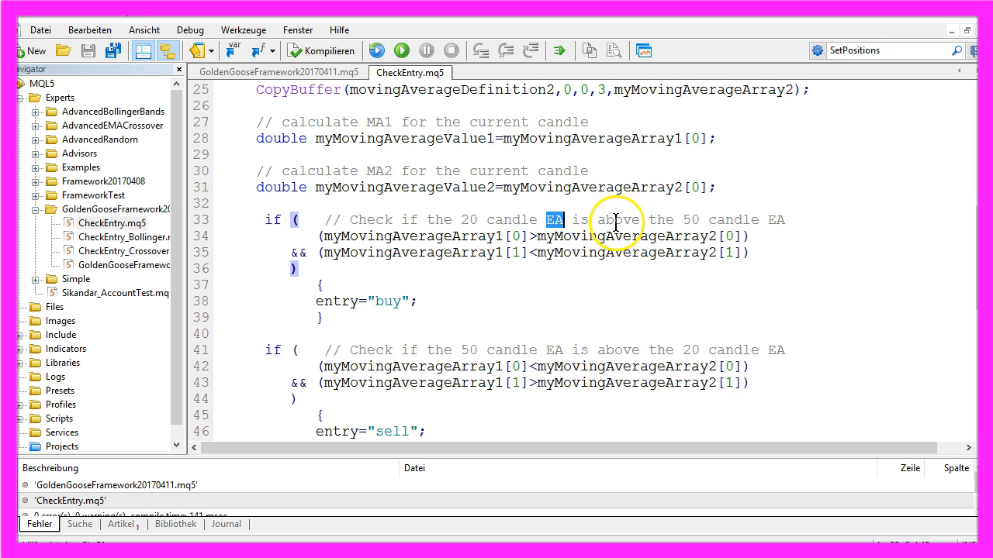
double_click(729, 220)
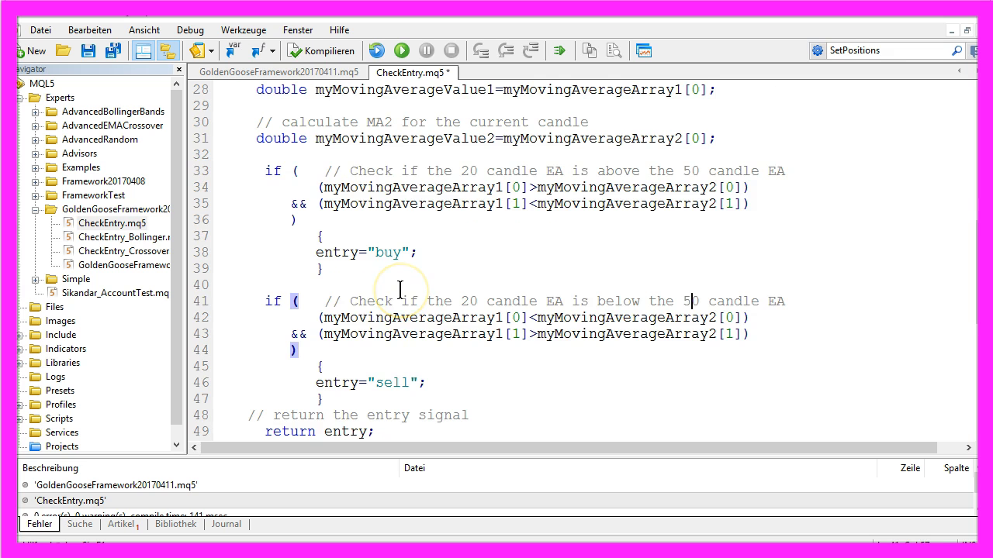
double_click(469, 301)
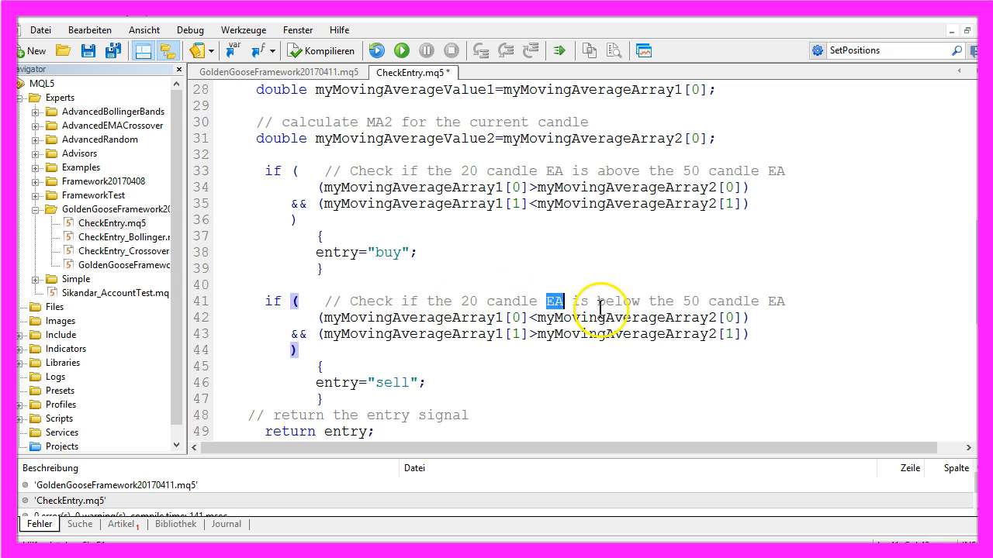
double_click(690, 301)
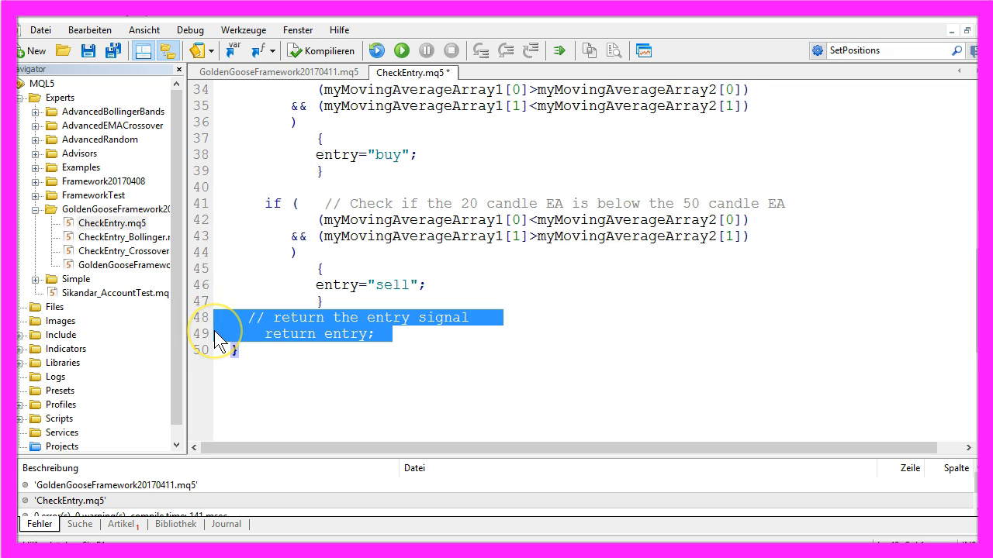
mouse_move(462, 321)
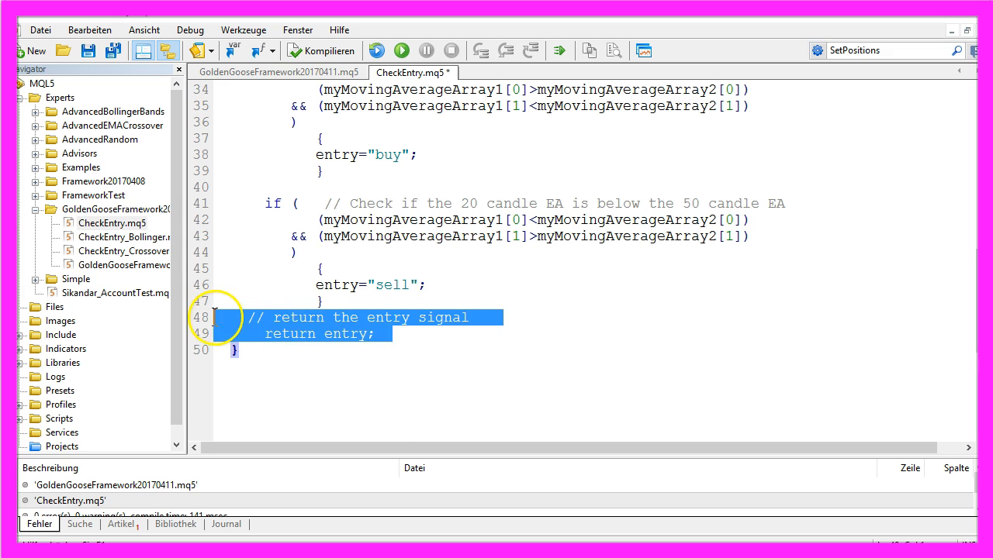
Step: Show GoldenGooseFramework20170411.mq5 and its #include "CheckEntry.mq5" line, briefly viewing CheckEntry.mq5
left_click(278, 73)
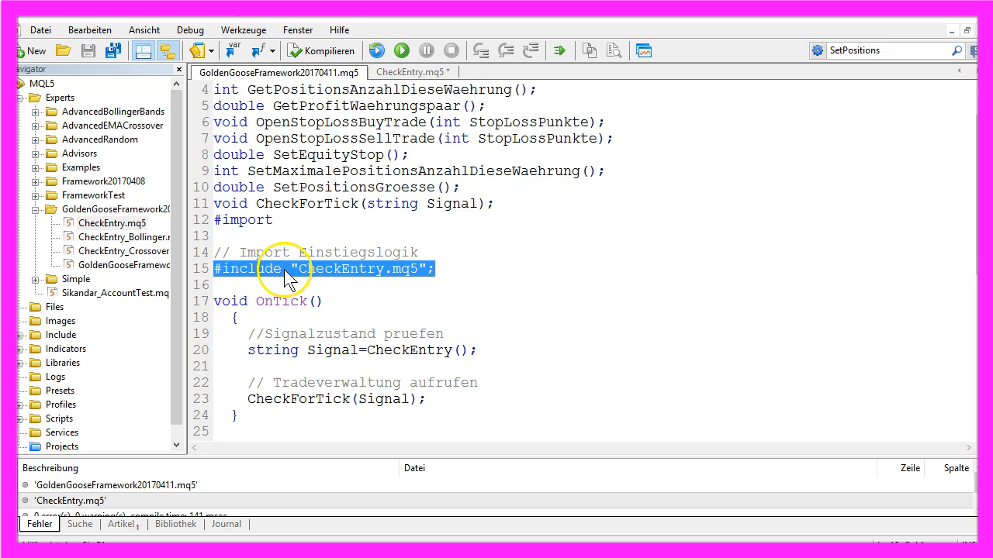
mouse_move(322, 282)
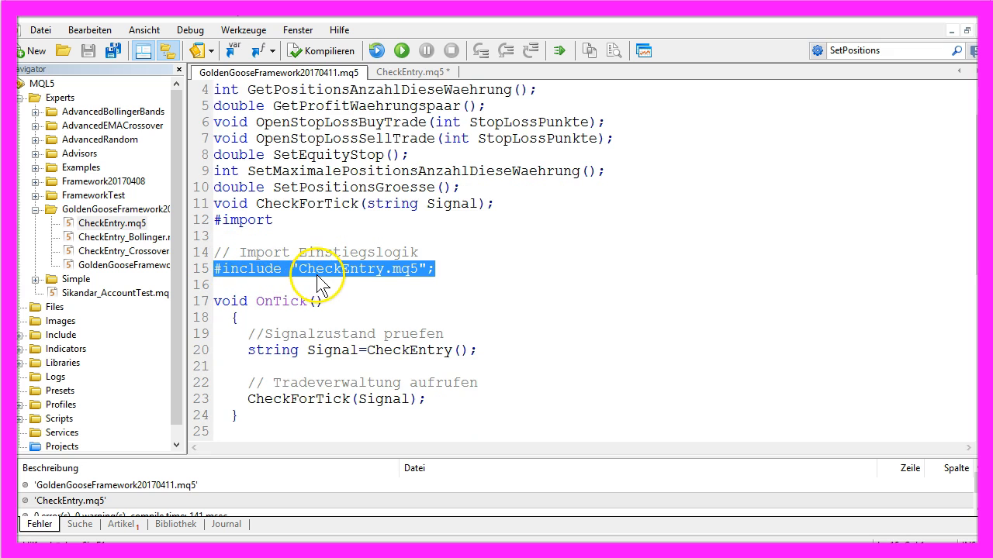
double_click(357, 270)
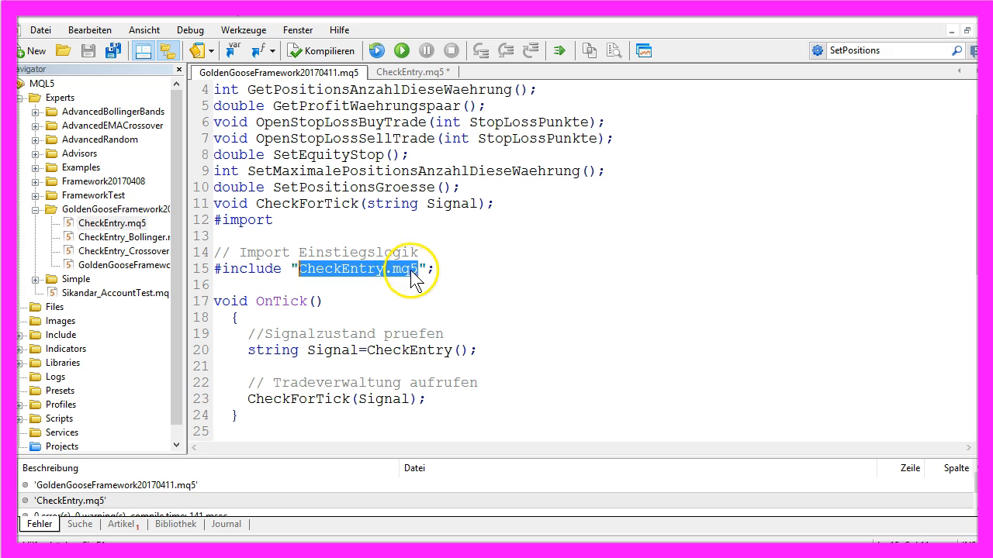
left_click(411, 71)
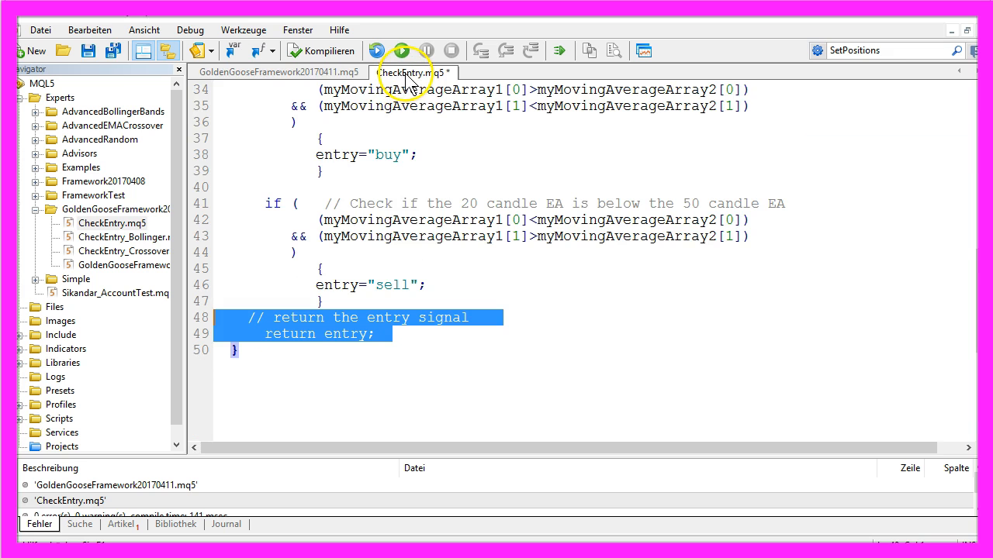
left_click(279, 73)
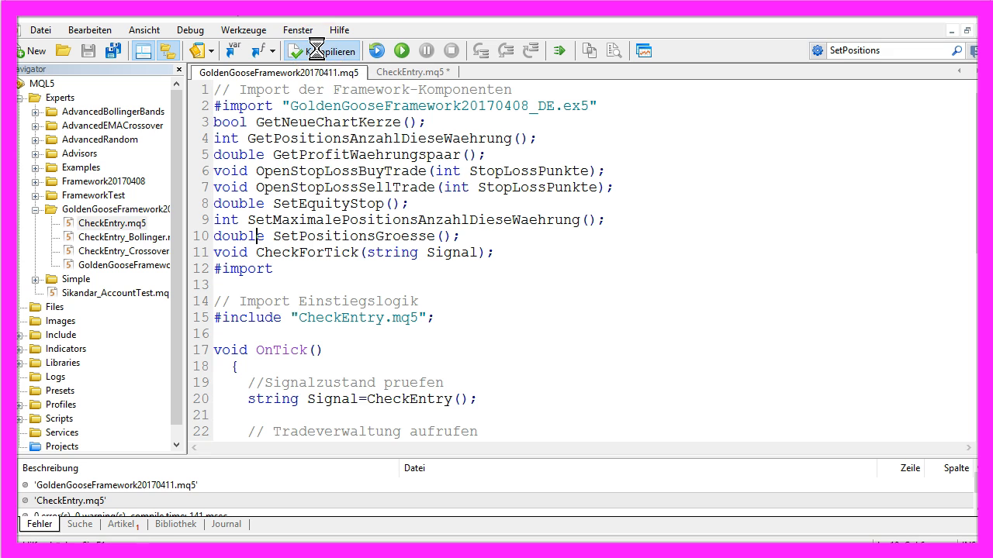
Step: Compile the framework EA with 0 errors and 0 warnings
left_click(321, 50)
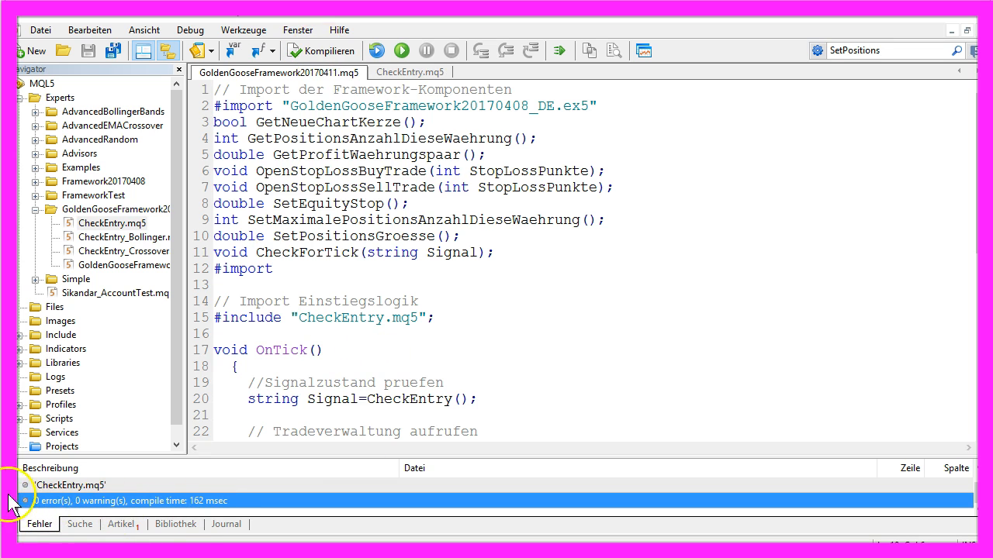
mouse_move(644, 50)
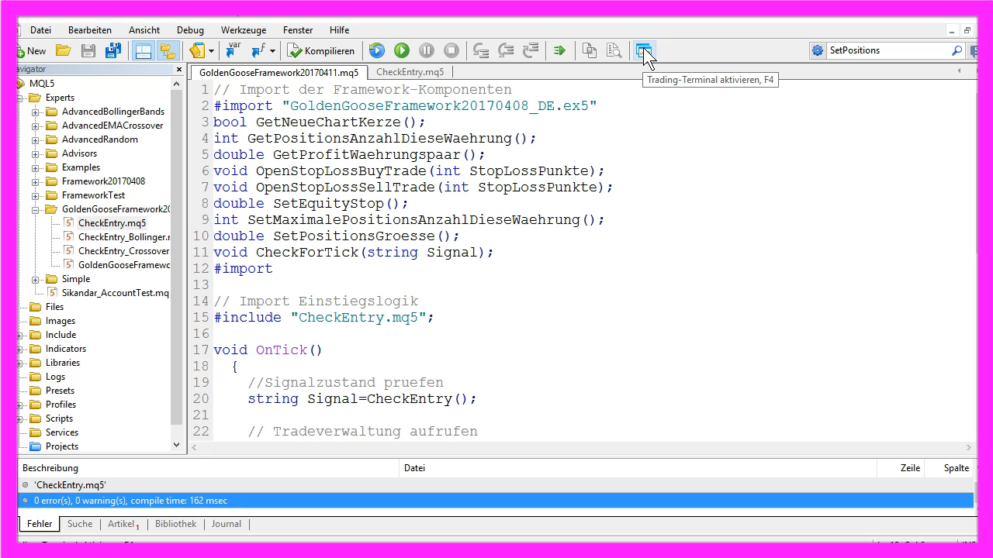
mouse_move(648, 60)
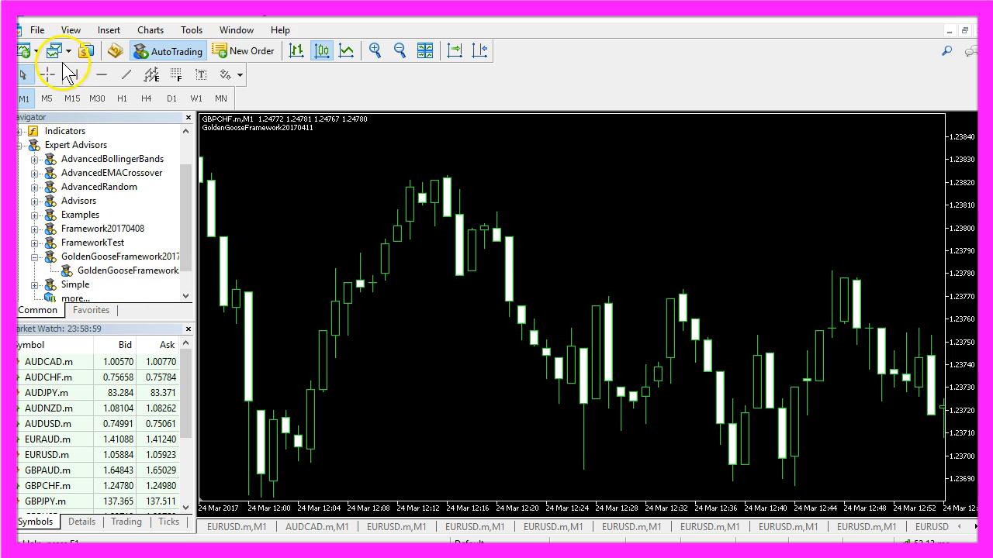
Step: Show the Strategy Tester and choose GoldenGooseFramework20170411.ex5 as the expert to test
left_click(70, 29)
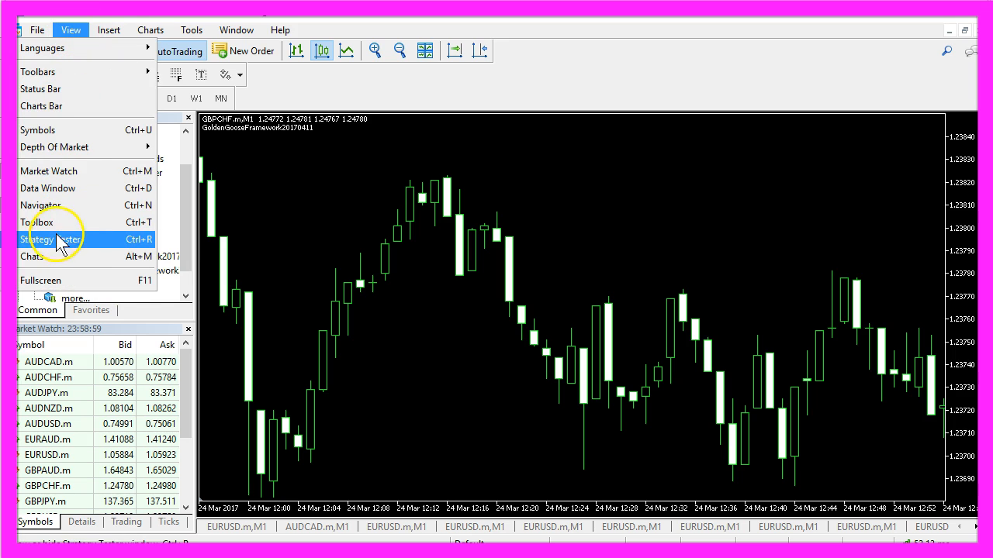
mouse_move(86, 247)
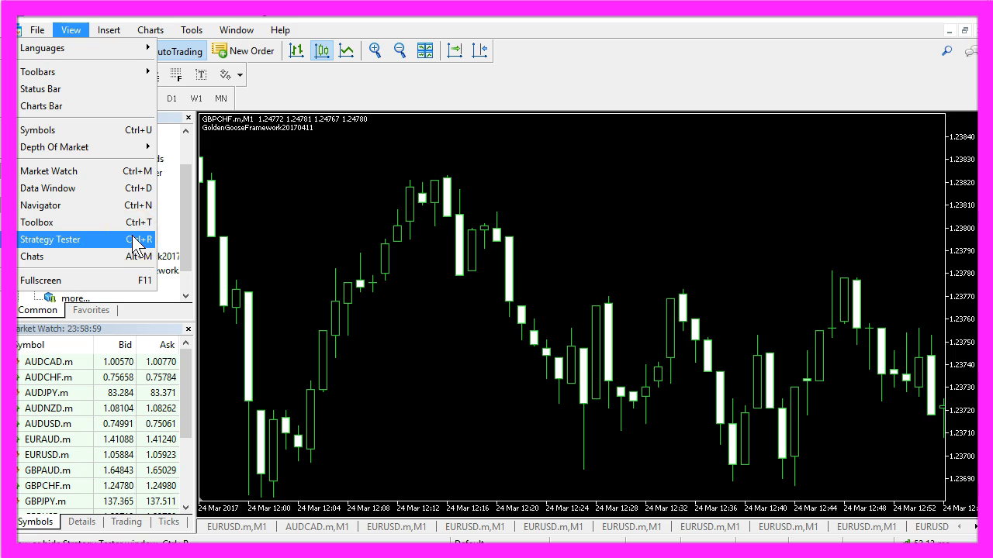
left_click(49, 238)
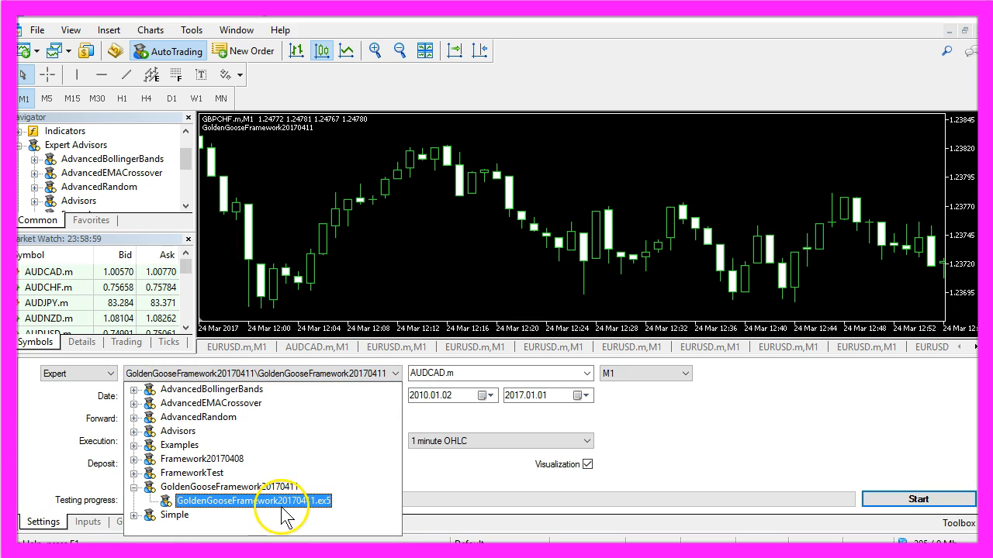
left_click(248, 500)
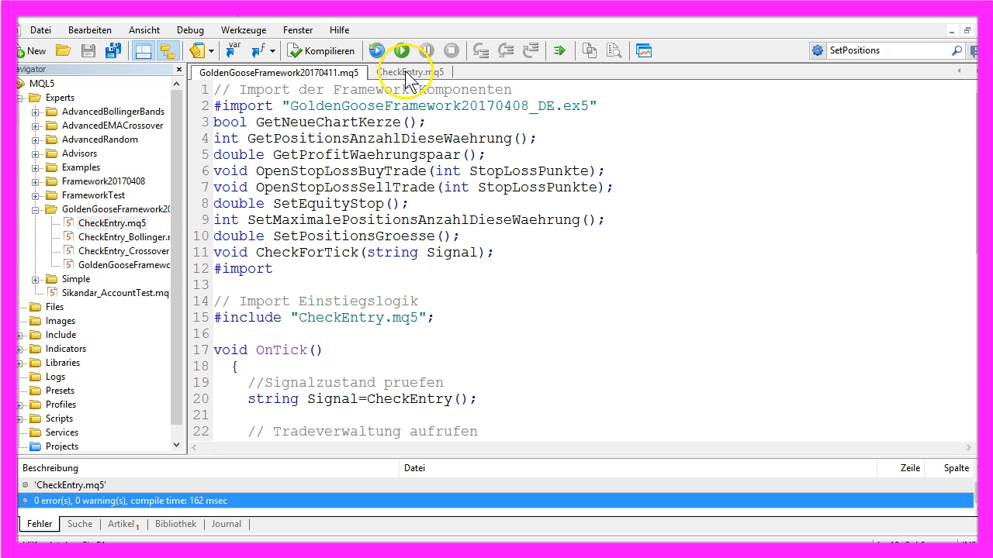
left_click(409, 73)
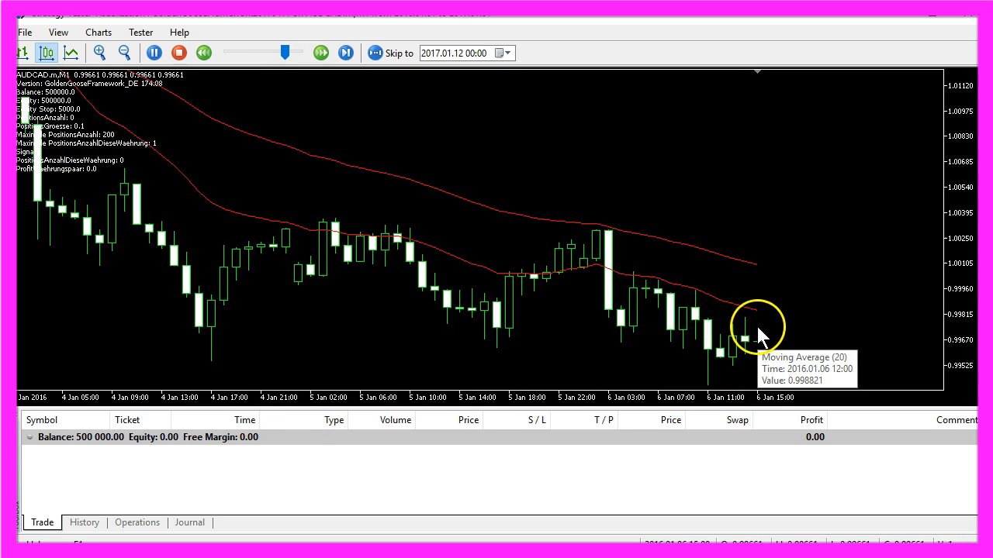
Step: Run the visual AUDCAD backtest and pause once the first sell position appears
left_click(153, 53)
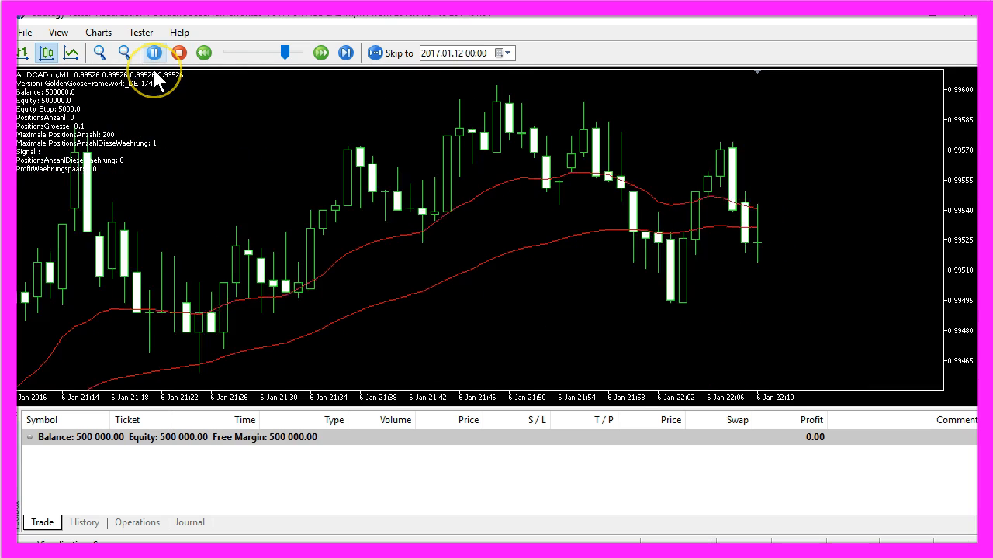
left_click(154, 53)
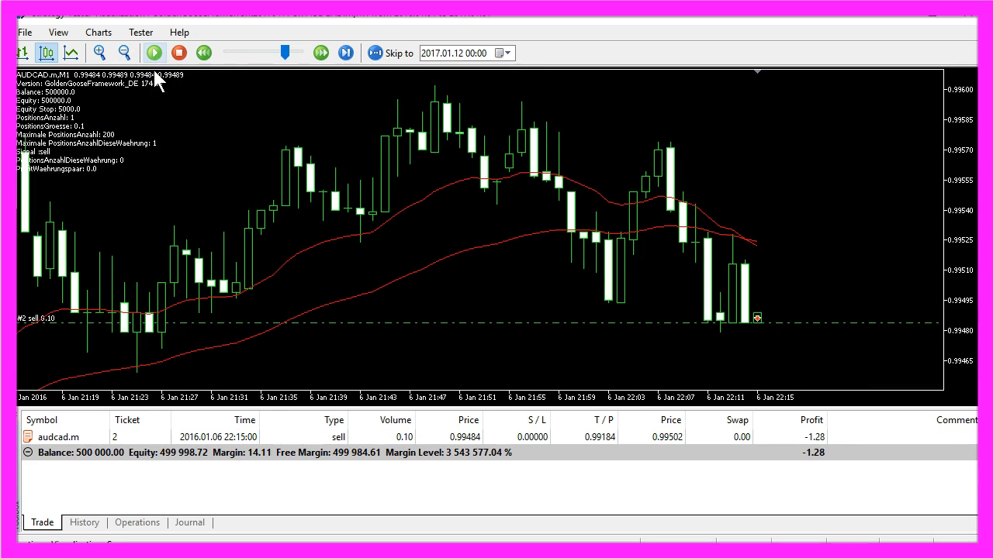
left_click(154, 53)
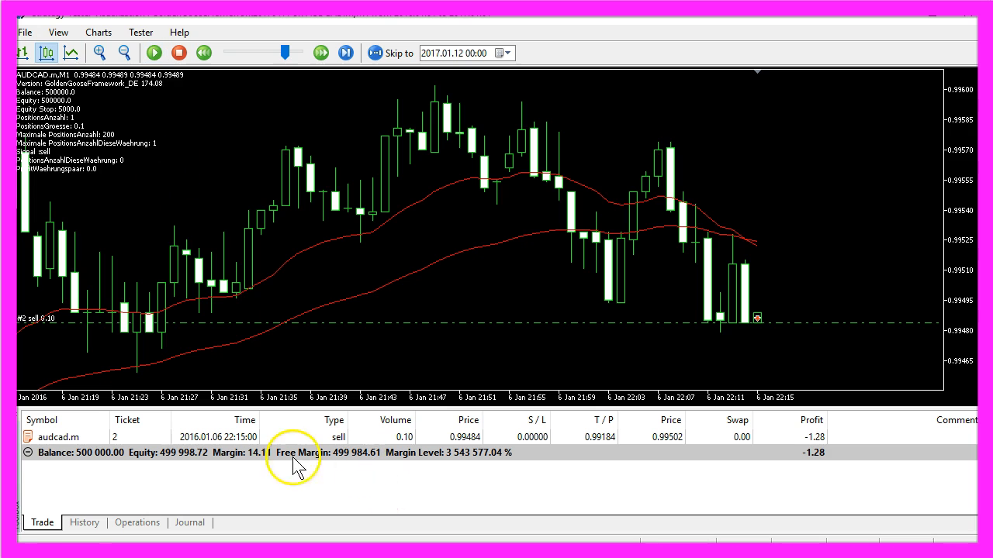
left_click(153, 53)
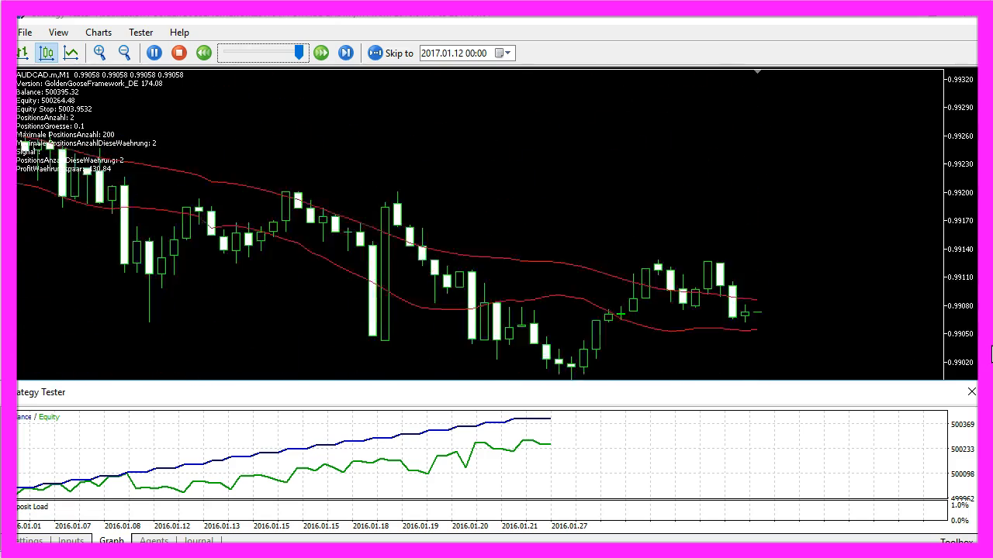
Step: Continue the backtest through late 2016 until the balance graph reaches about 504,000
left_click(344, 53)
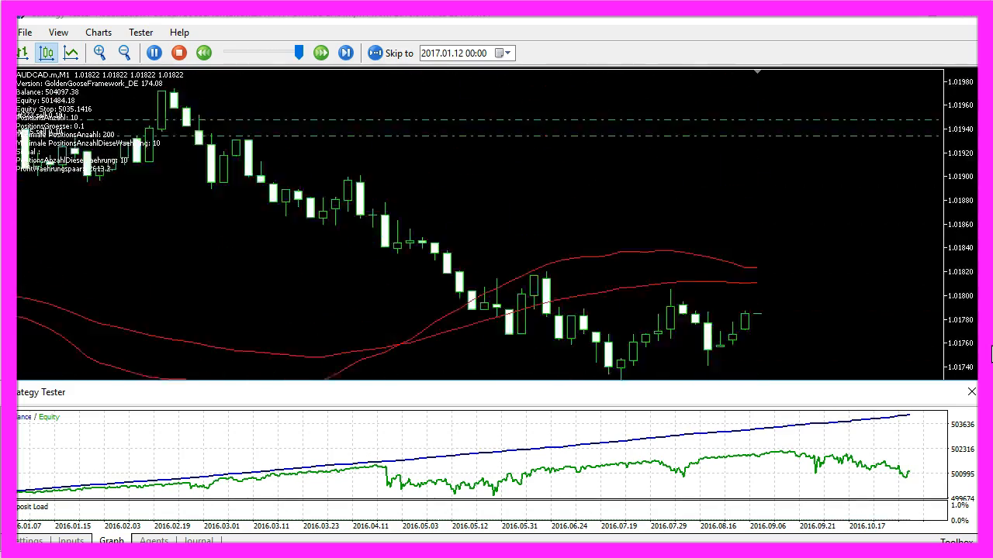
left_click(344, 52)
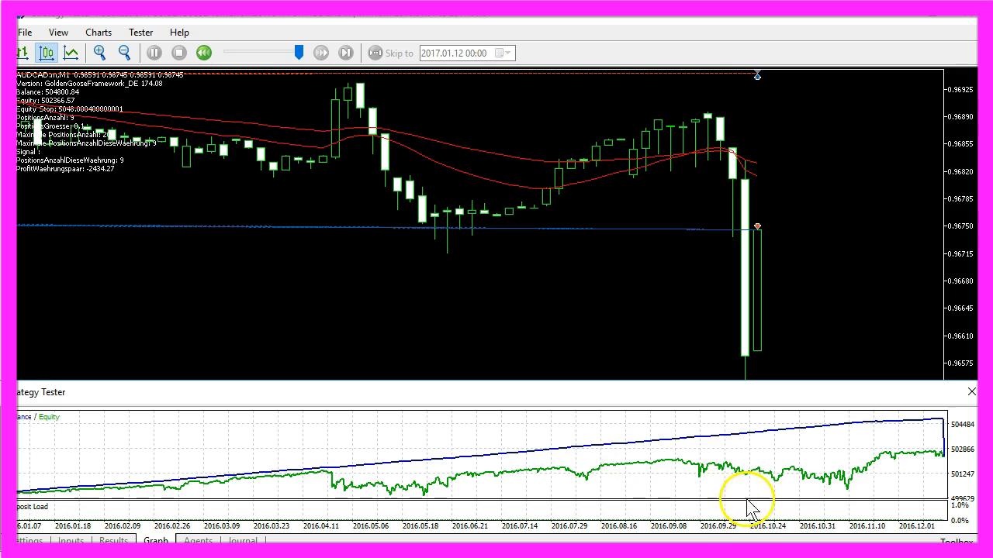
left_click(111, 540)
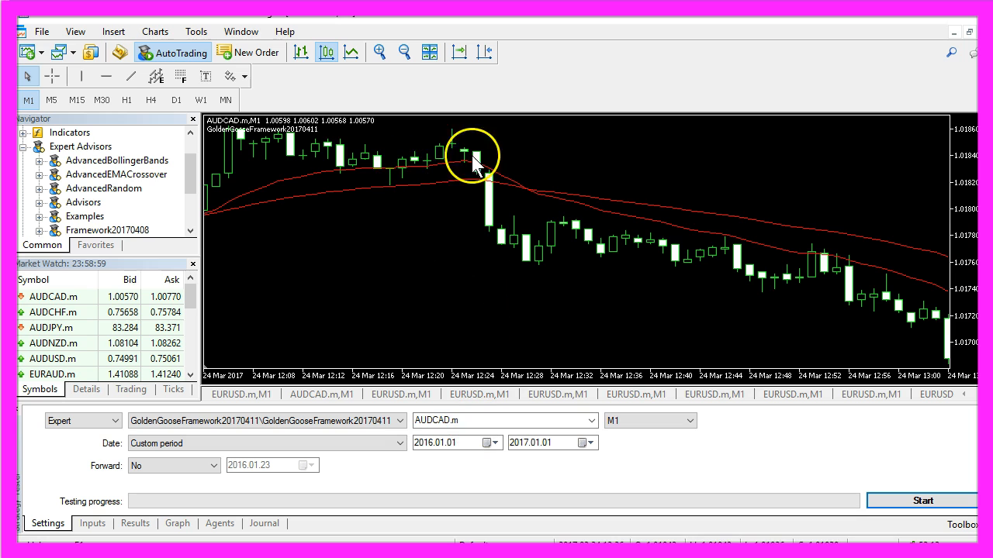
mouse_move(512, 185)
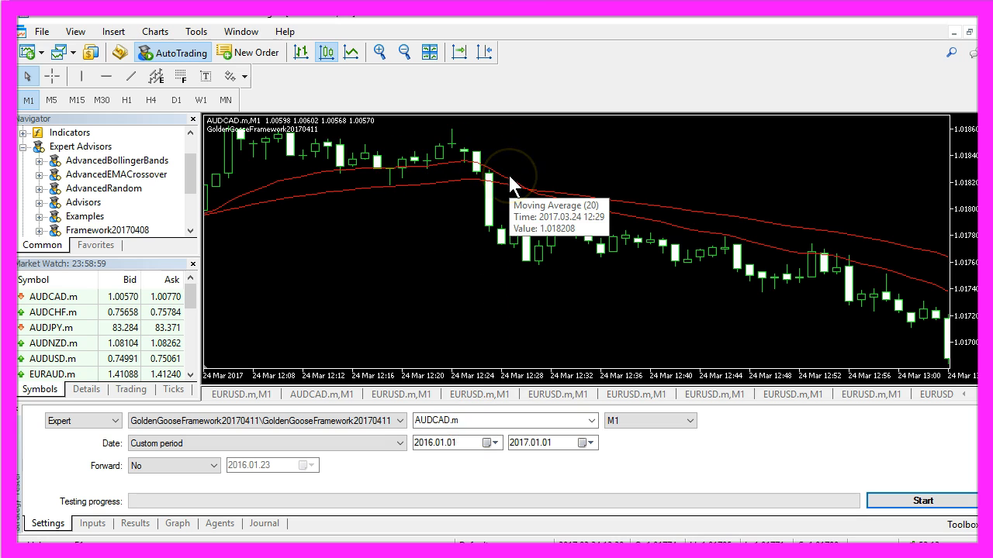
mouse_move(546, 194)
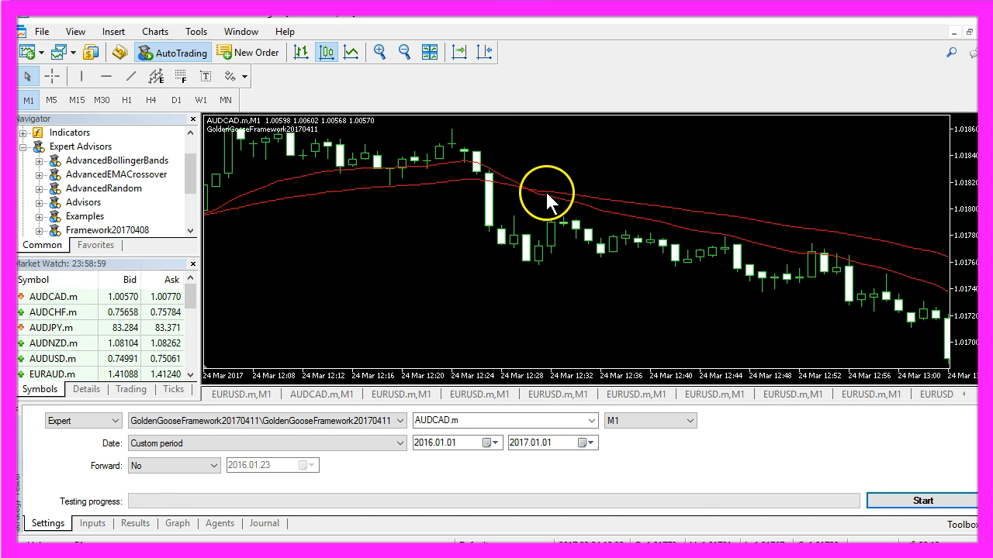
Step: Inspect the EMA crossover on the chart, then highlight GetProfitWaehrungspaar in the framework source
left_click(177, 523)
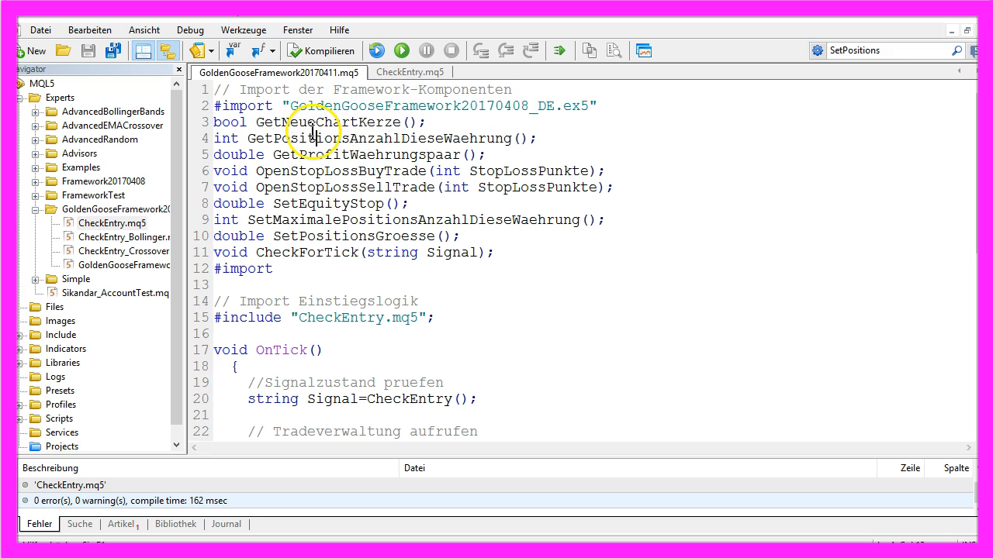
double_click(364, 155)
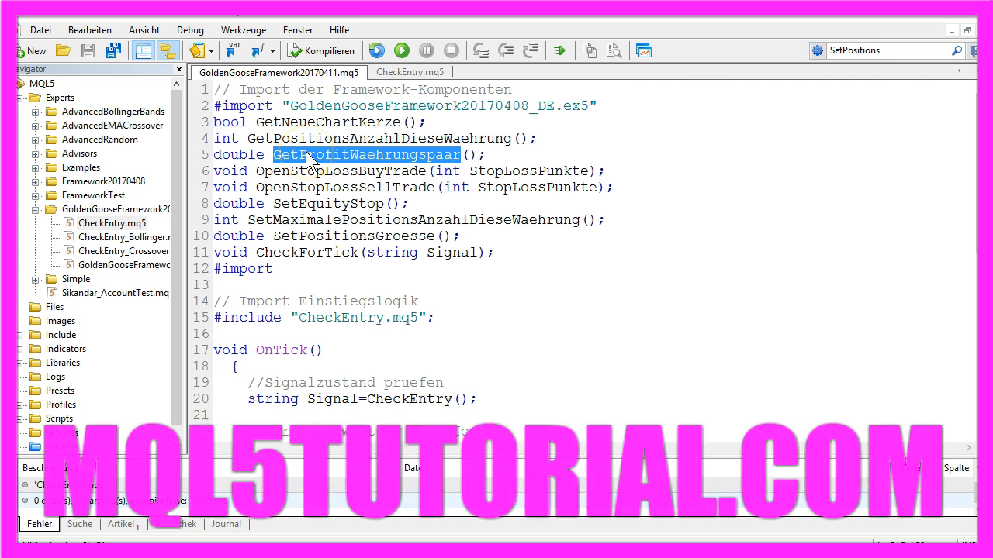